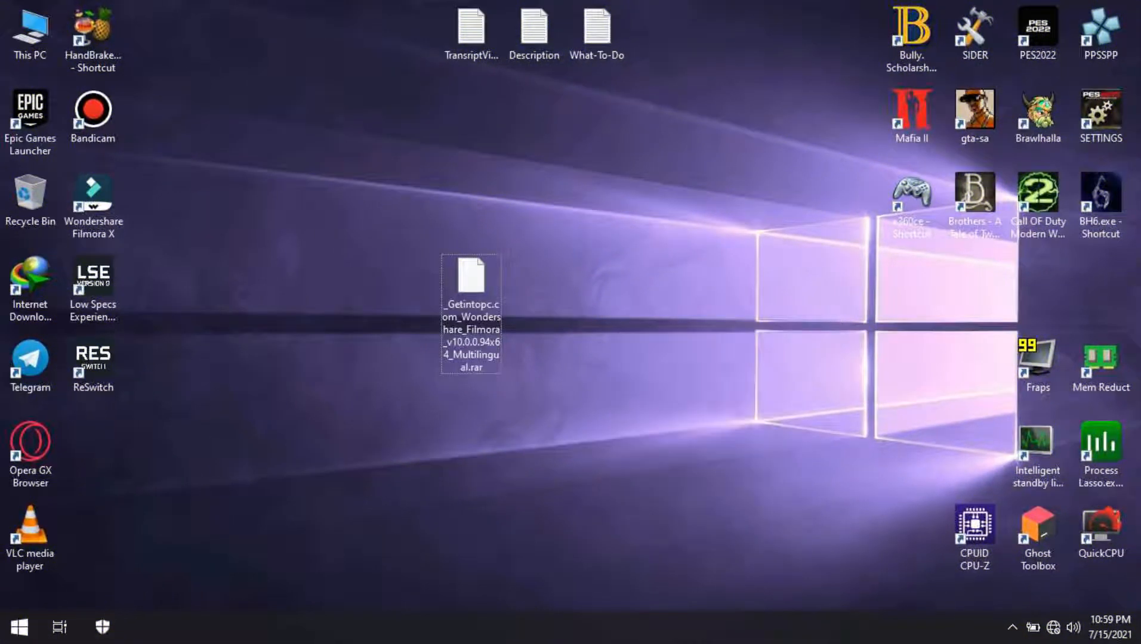
mouse_move(471, 280)
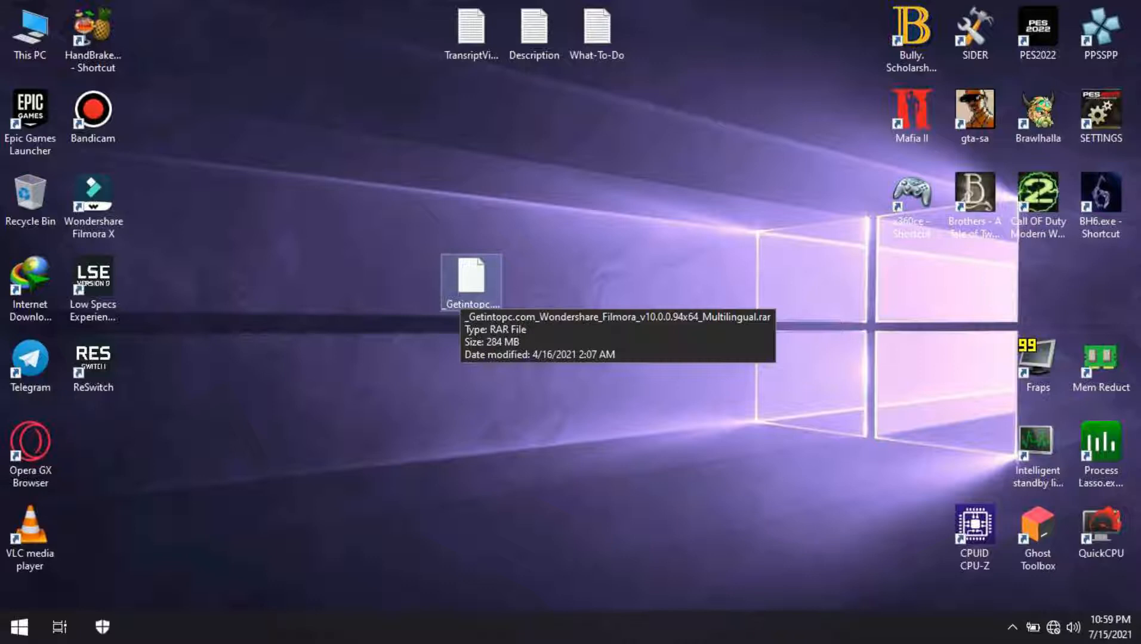
Step: Extract the Filmora RAR archive with 7-Zip using password '12' into a new folder
right_click(471, 280)
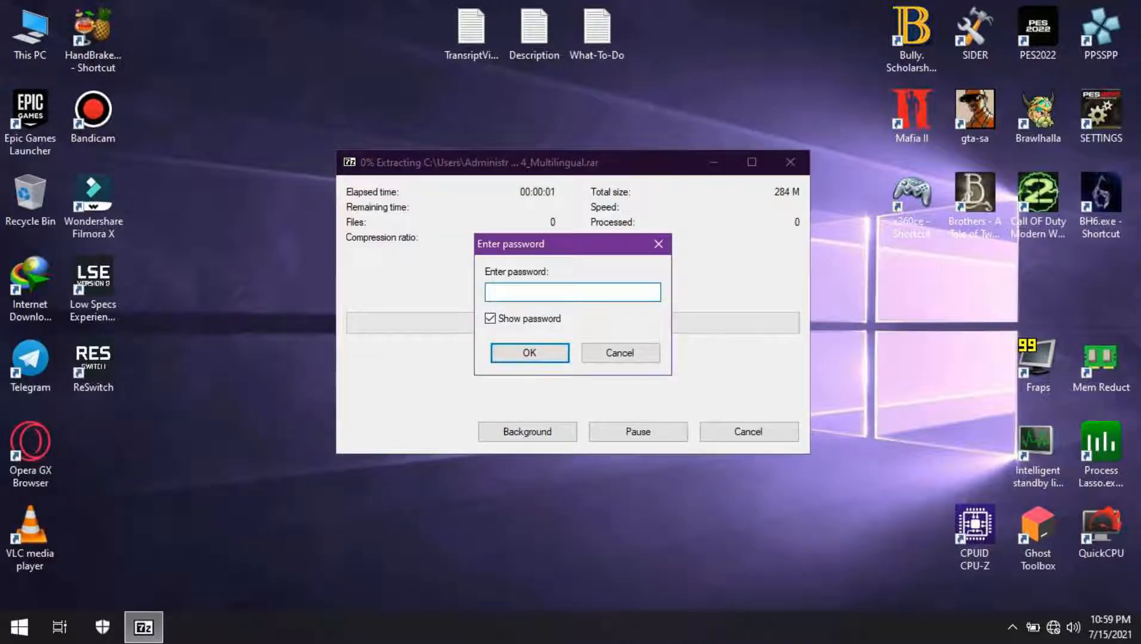
type("12")
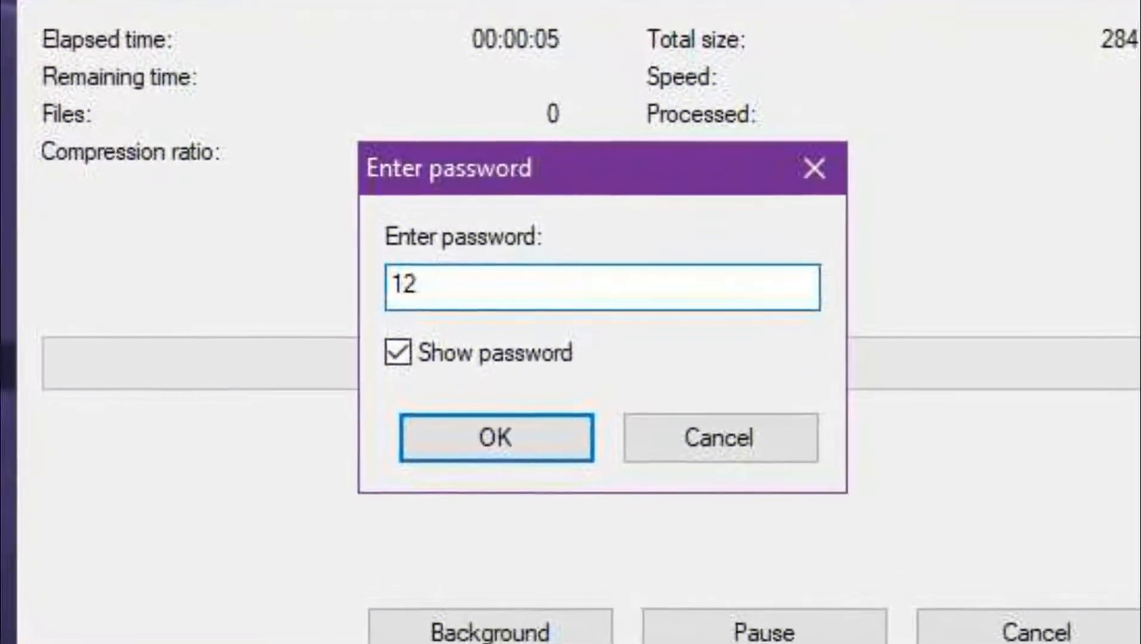
left_click(495, 438)
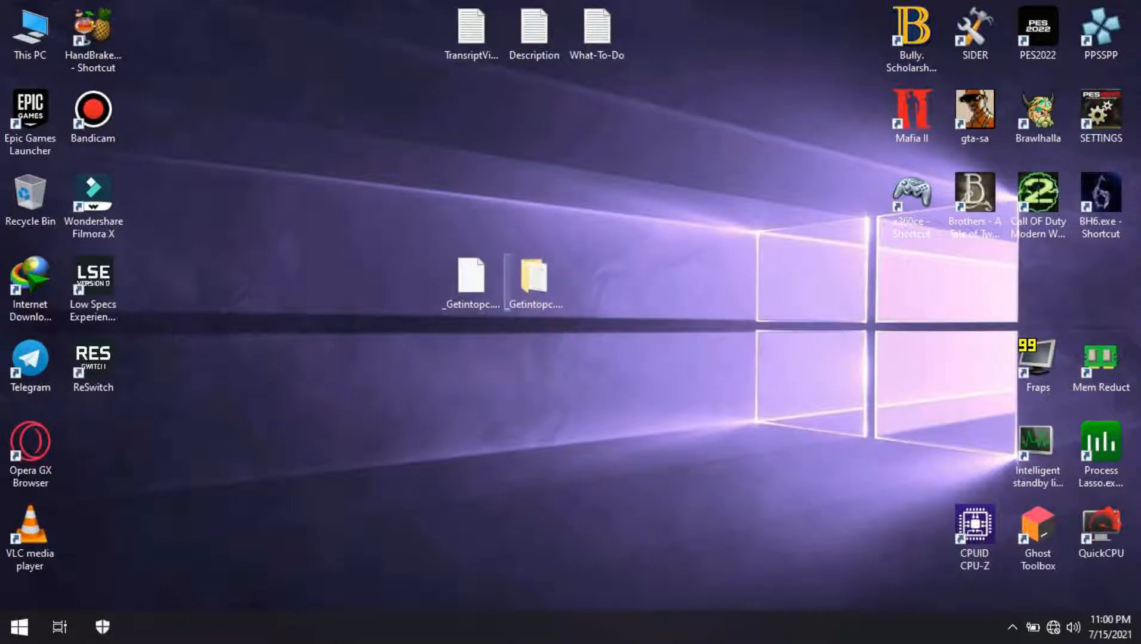
Step: Open the extracted Wondershare Filmora folder full-screen and select filmora_64bit_full846
double_click(534, 276)
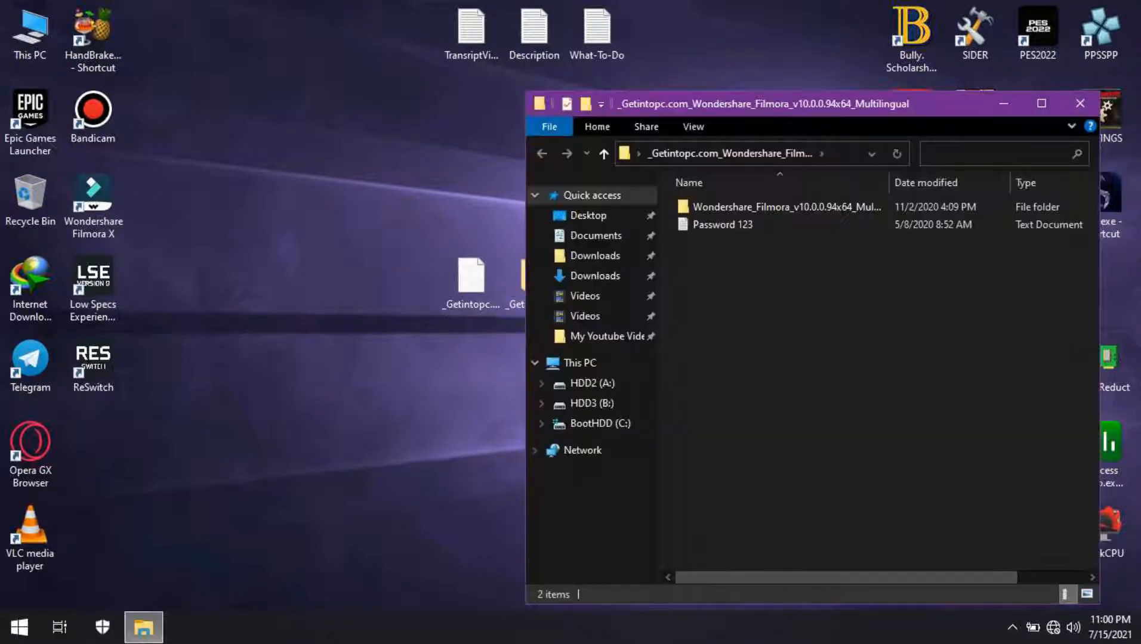
left_click(1041, 103)
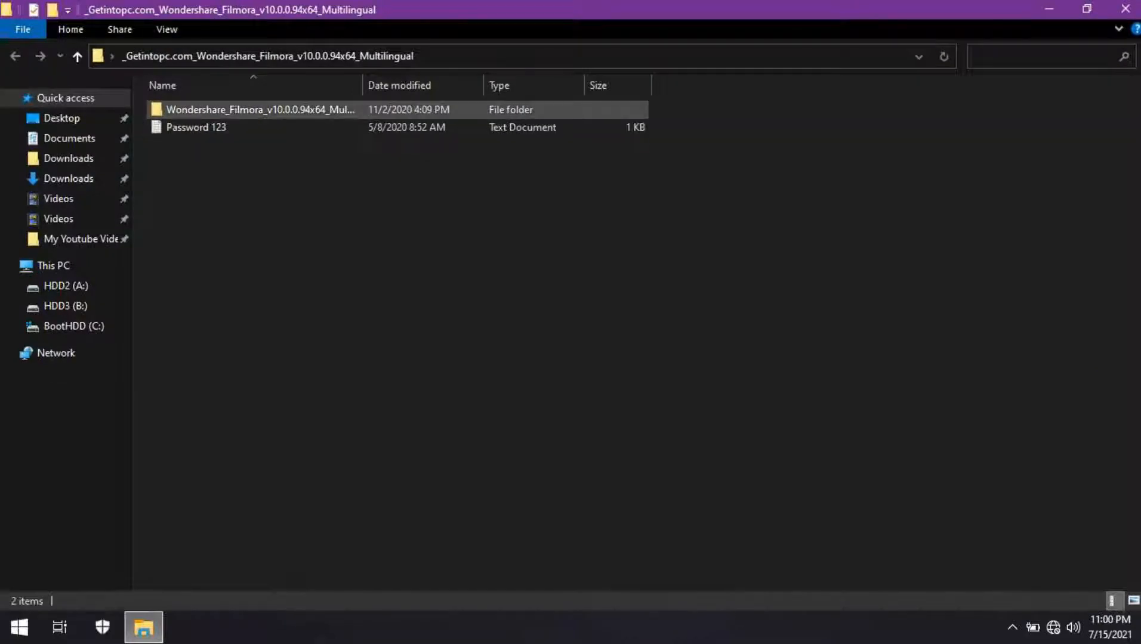
double_click(260, 109)
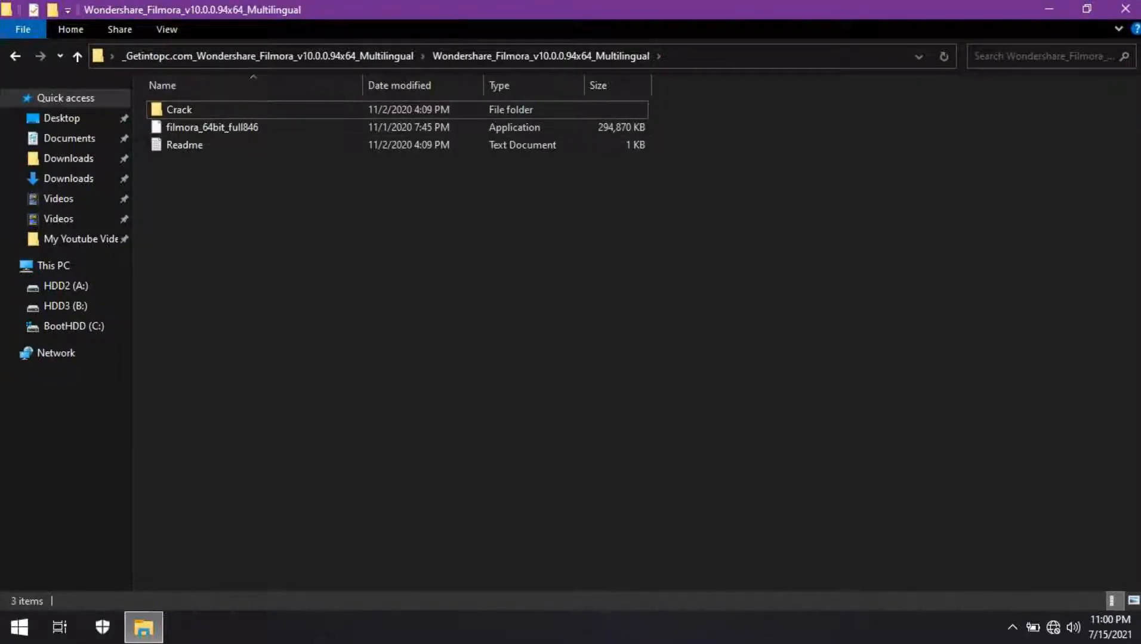
left_click(212, 127)
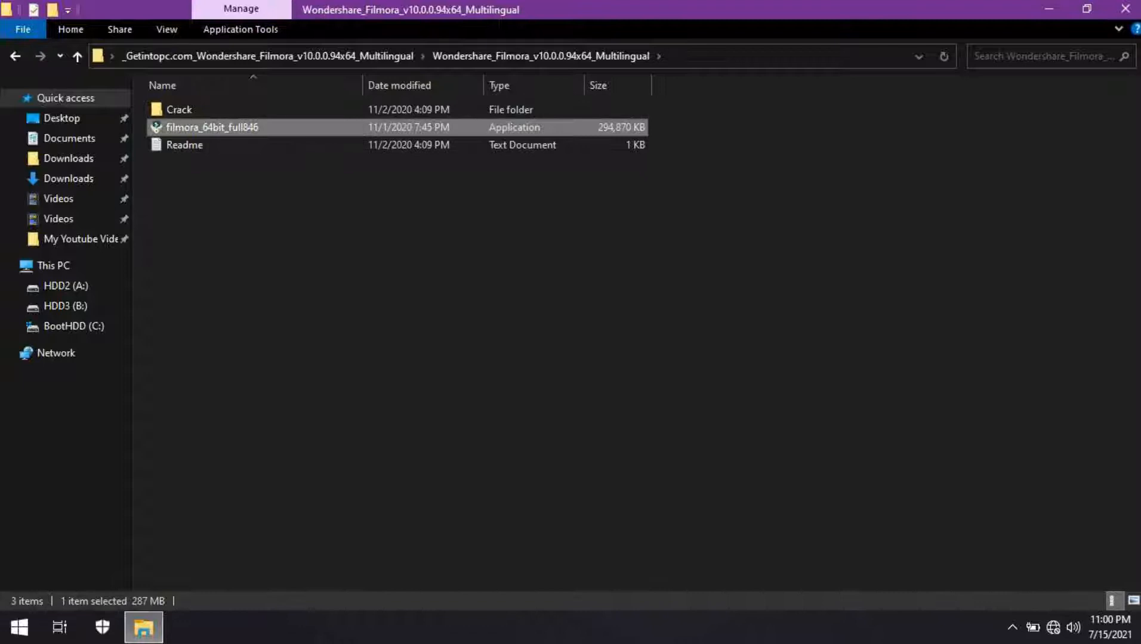
Step: Run filmora_64bit_full846 as administrator and decline removing the existing Filmora version
right_click(213, 127)
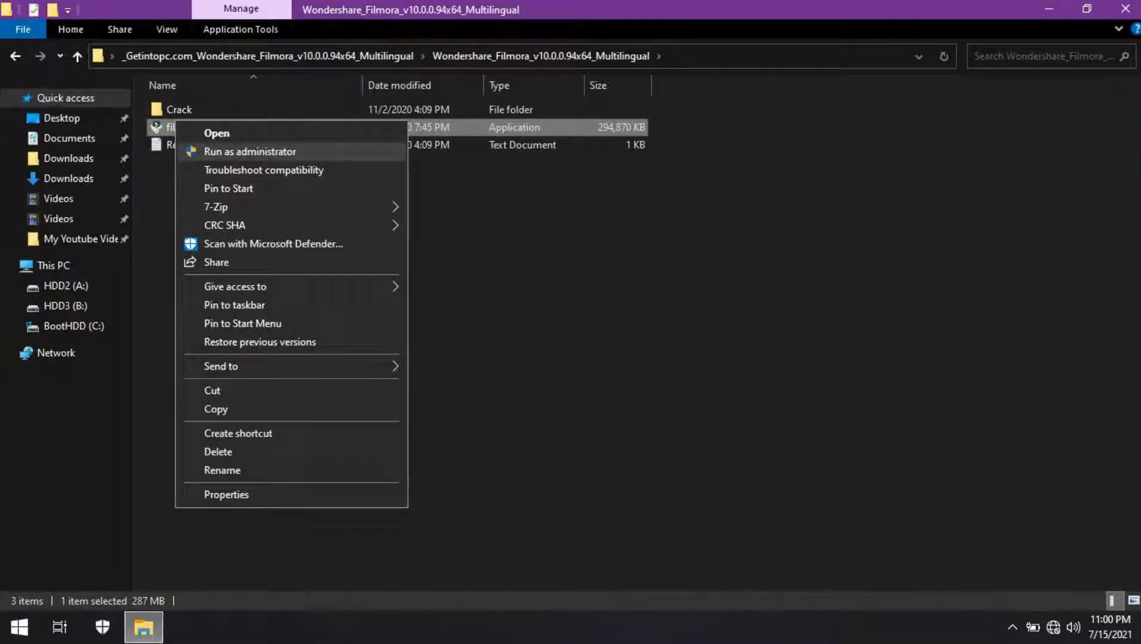
left_click(250, 152)
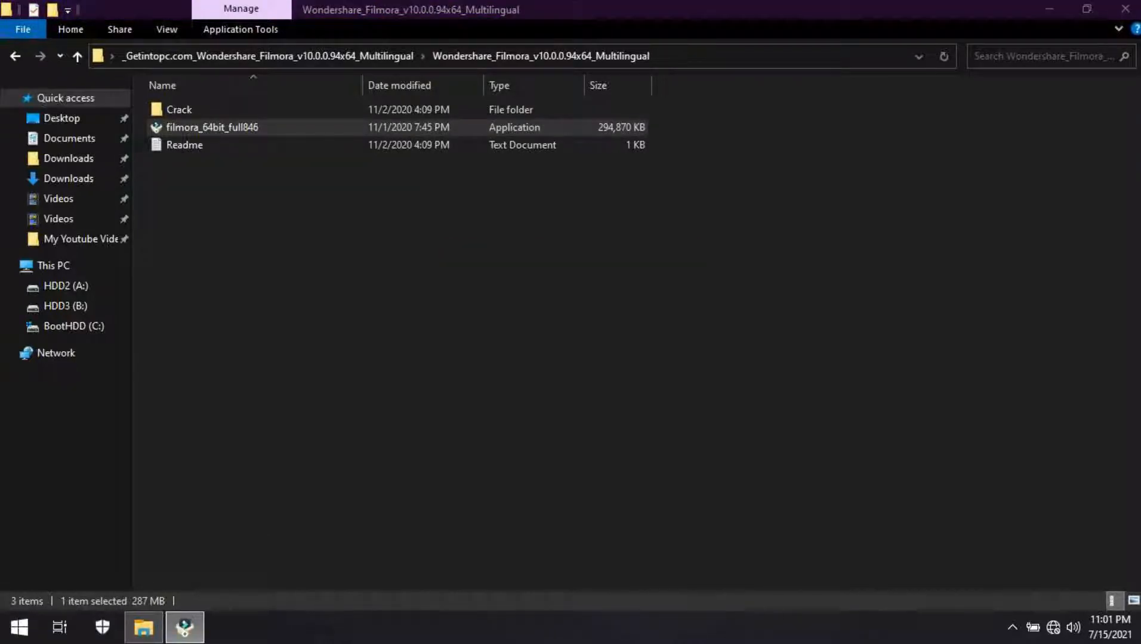
double_click(213, 127)
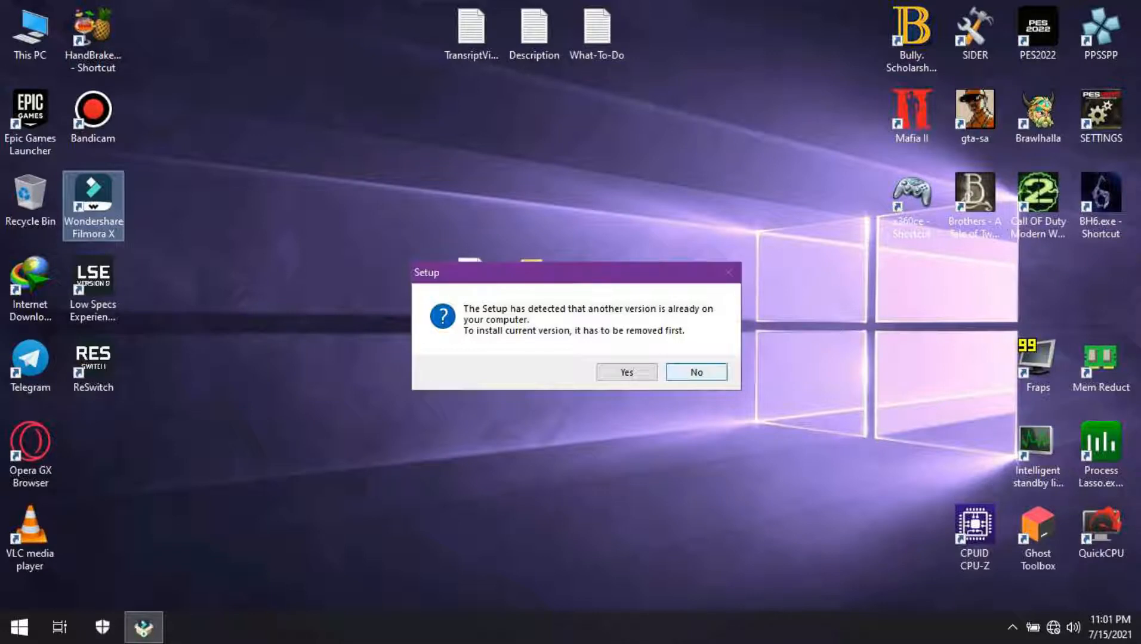
left_click(695, 372)
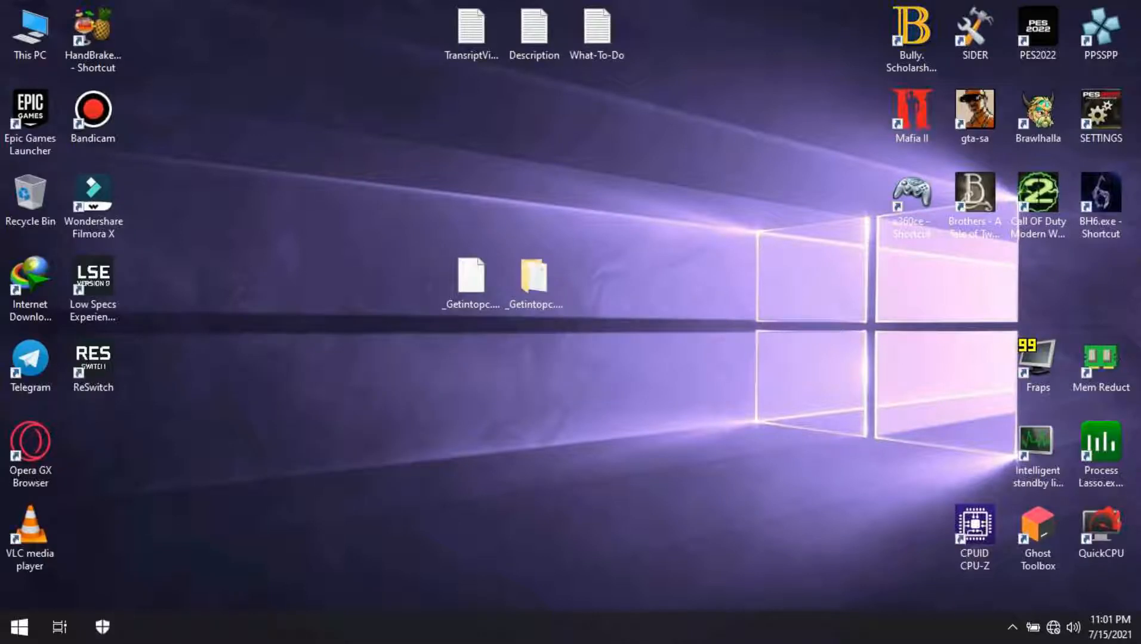
Step: Open the Filmora X install folder and the Crack folder in side-by-side windows
left_click(93, 199)
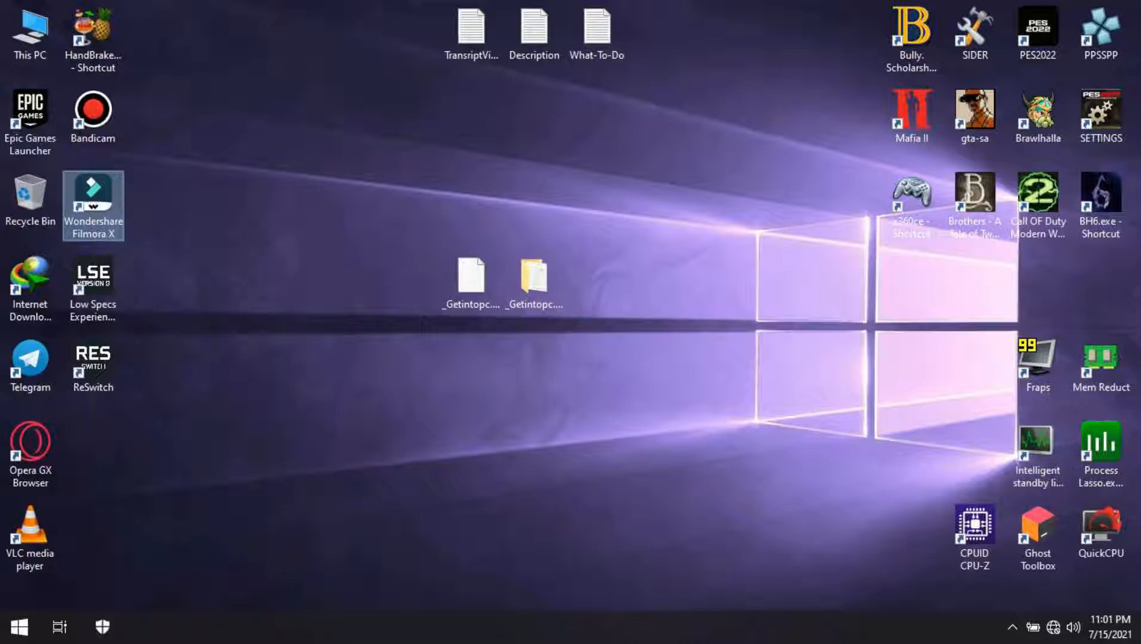
double_click(93, 198)
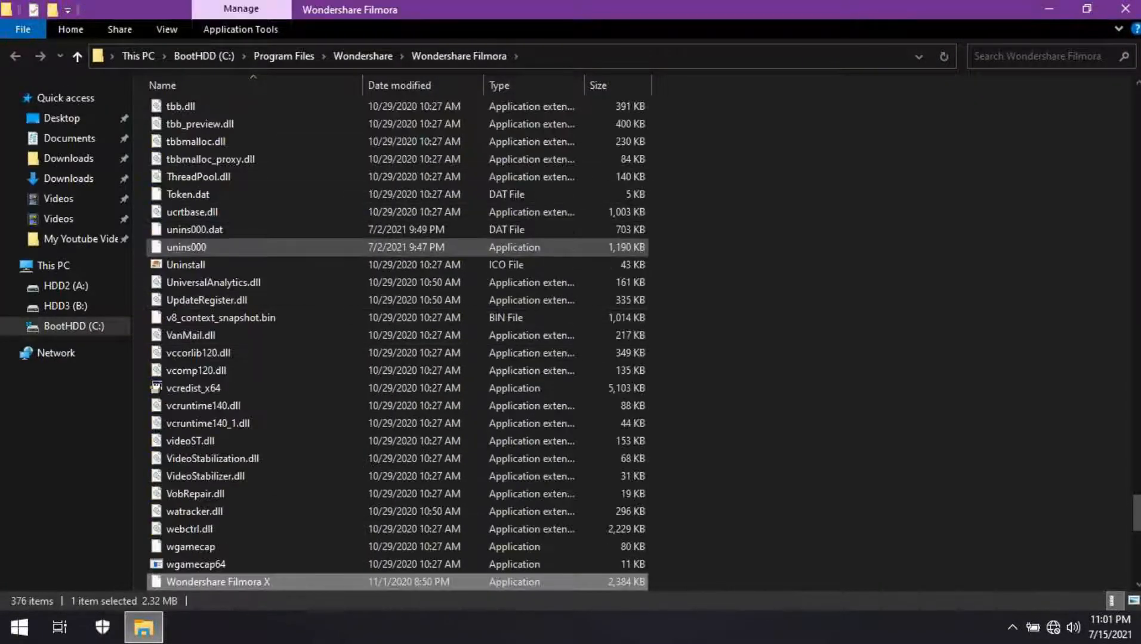
left_click(1086, 9)
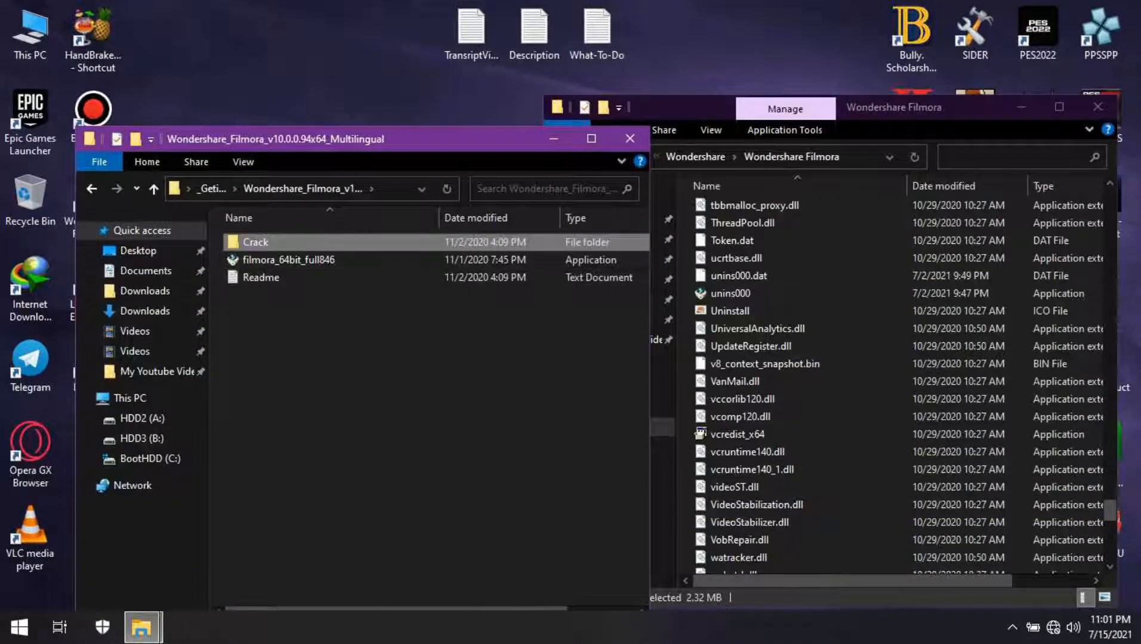
double_click(256, 242)
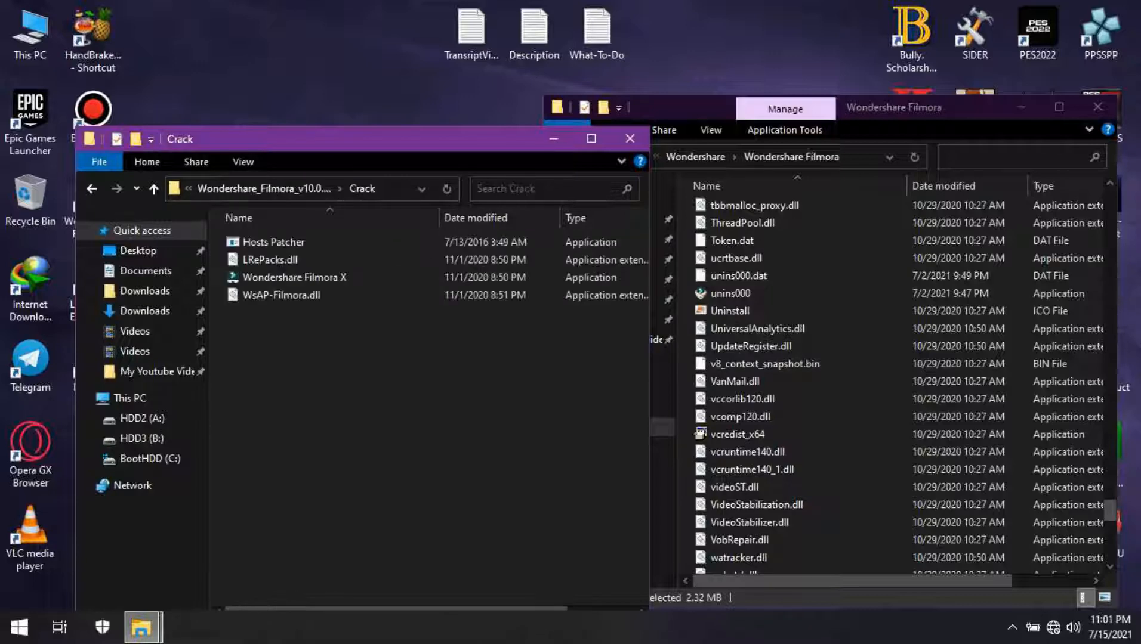
left_click(270, 260)
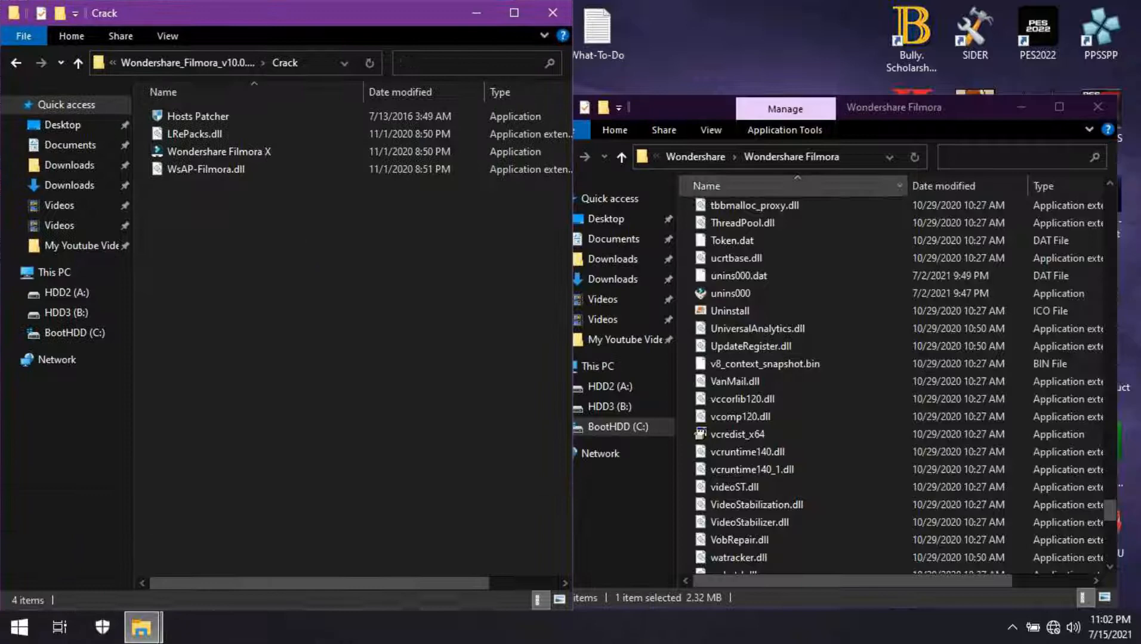
Step: Move the four Crack files into the Wondershare Filmora folder, keeping the Crack versions
left_click(1021, 107)
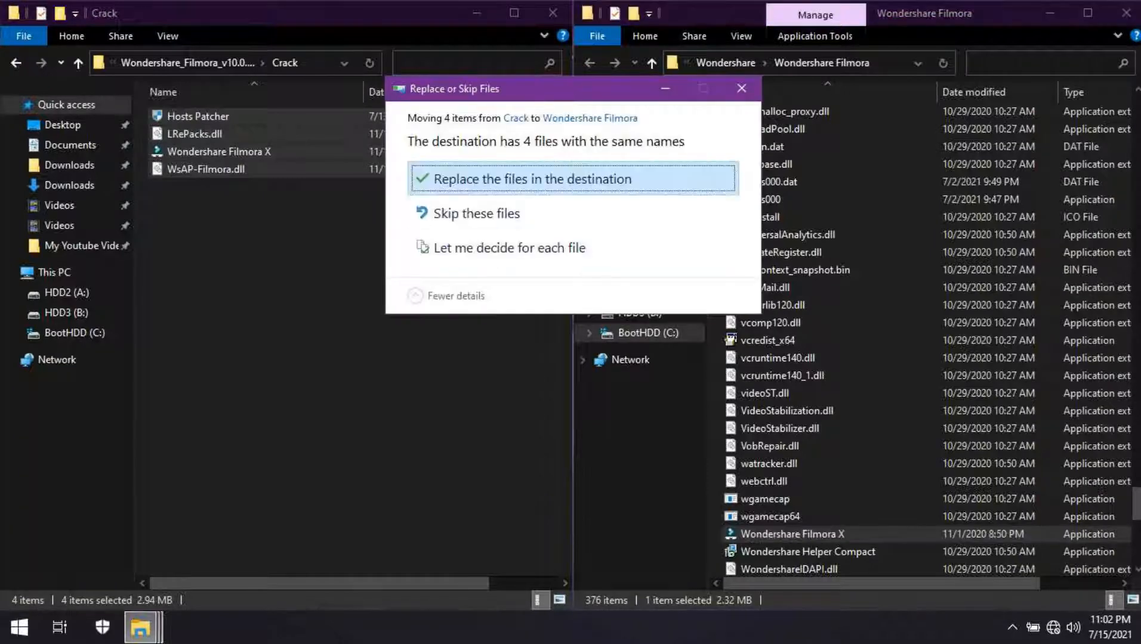
left_click(510, 248)
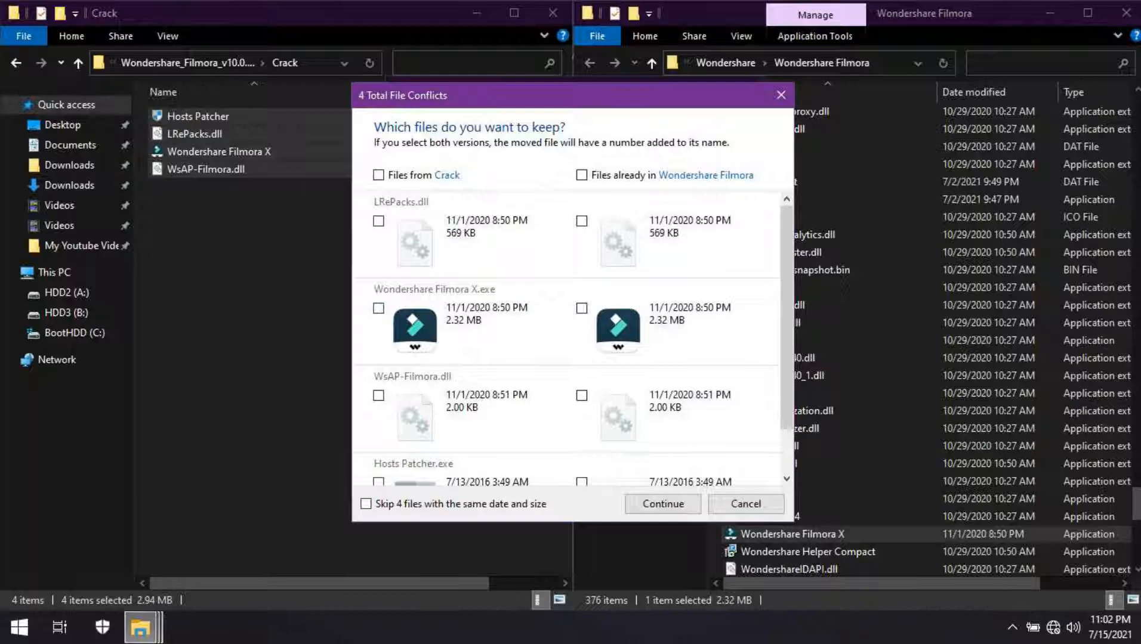
left_click(661, 504)
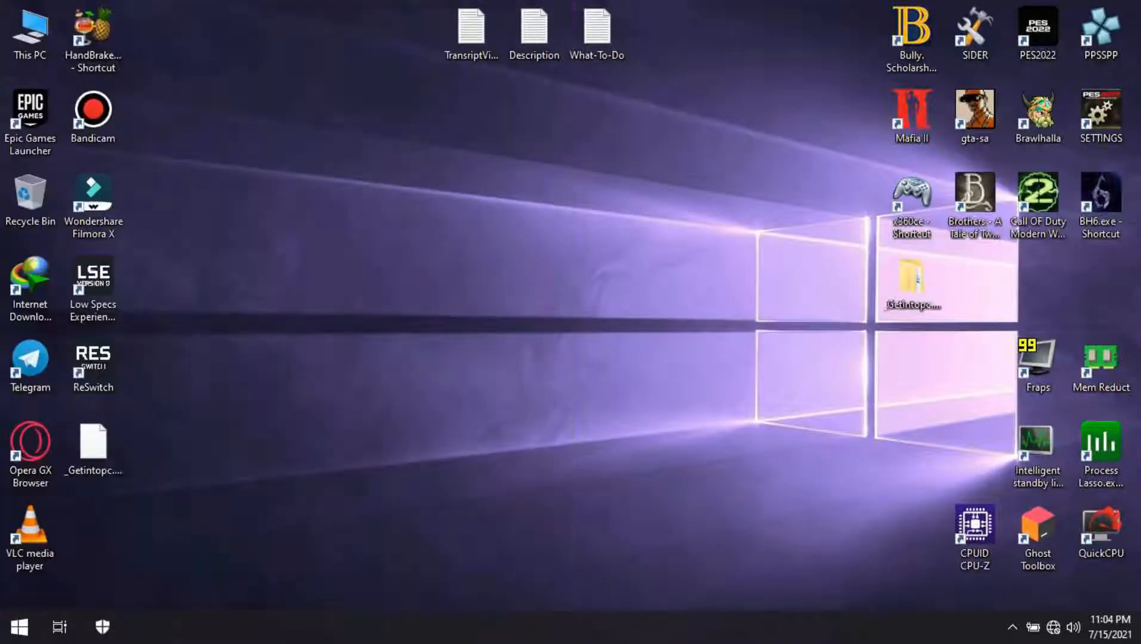
Step: Launch Wondershare Filmora X from its desktop shortcut and wait for the project timeline
right_click(92, 200)
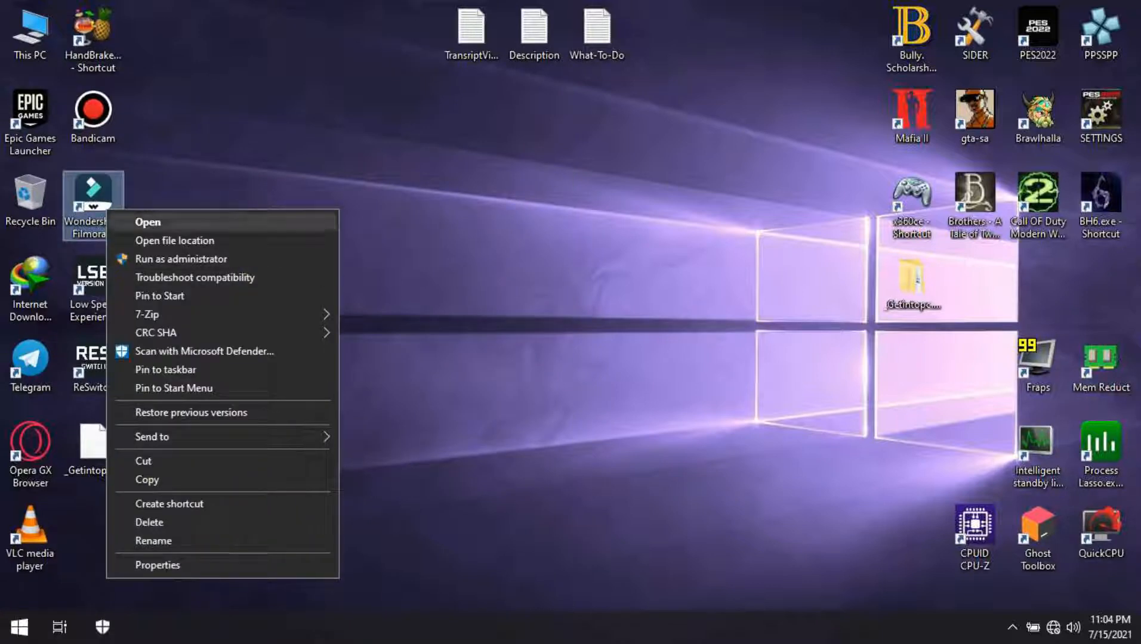
left_click(510, 291)
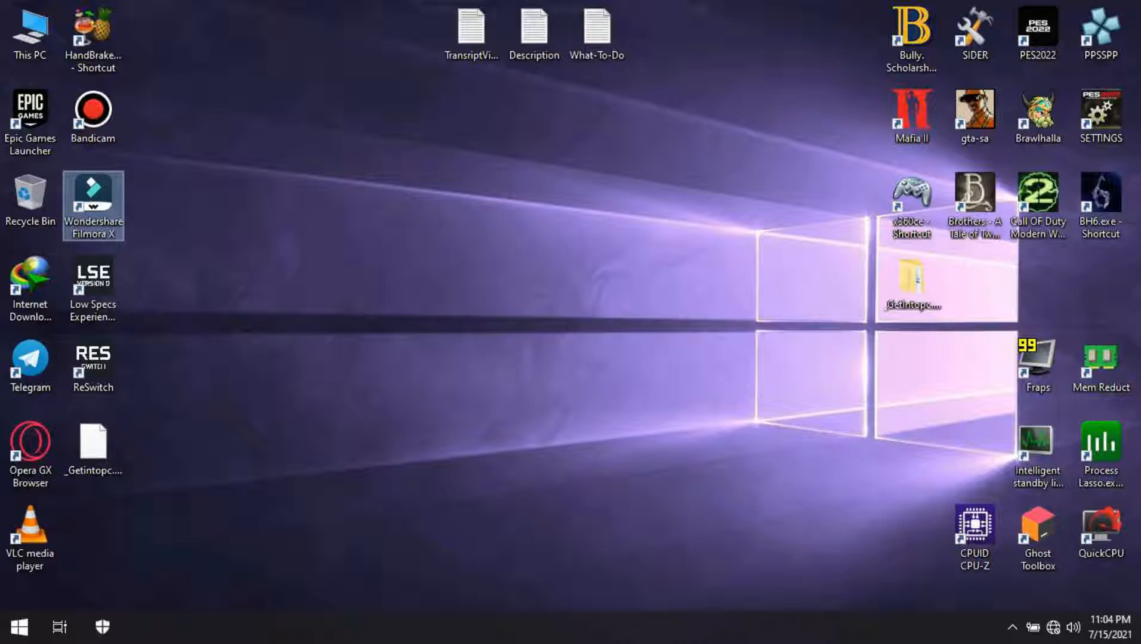
double_click(93, 200)
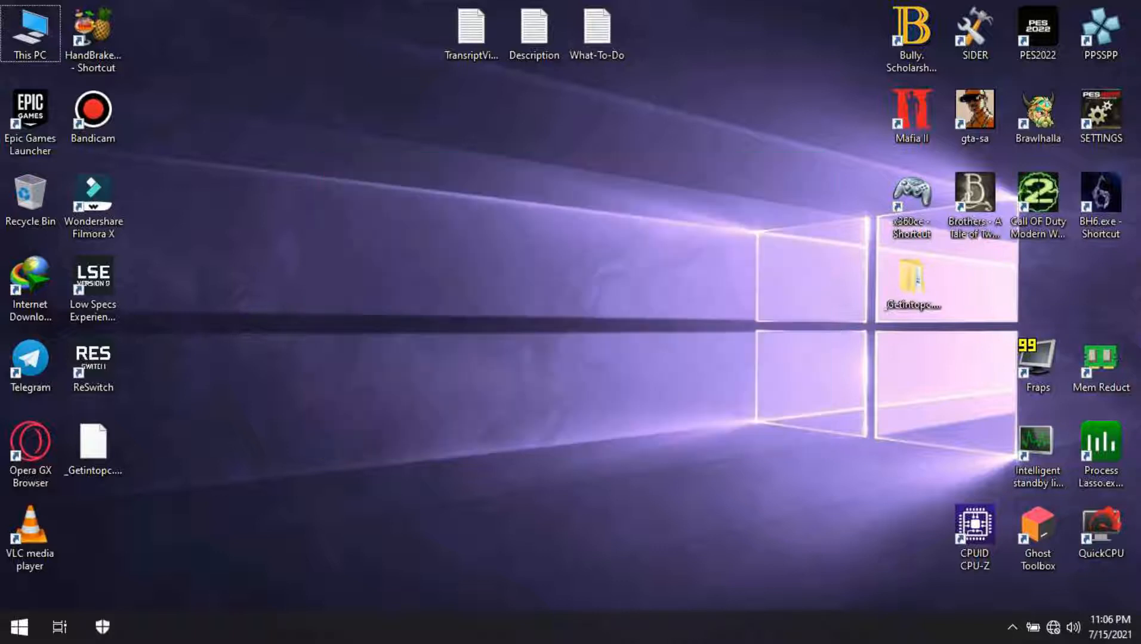
double_click(93, 198)
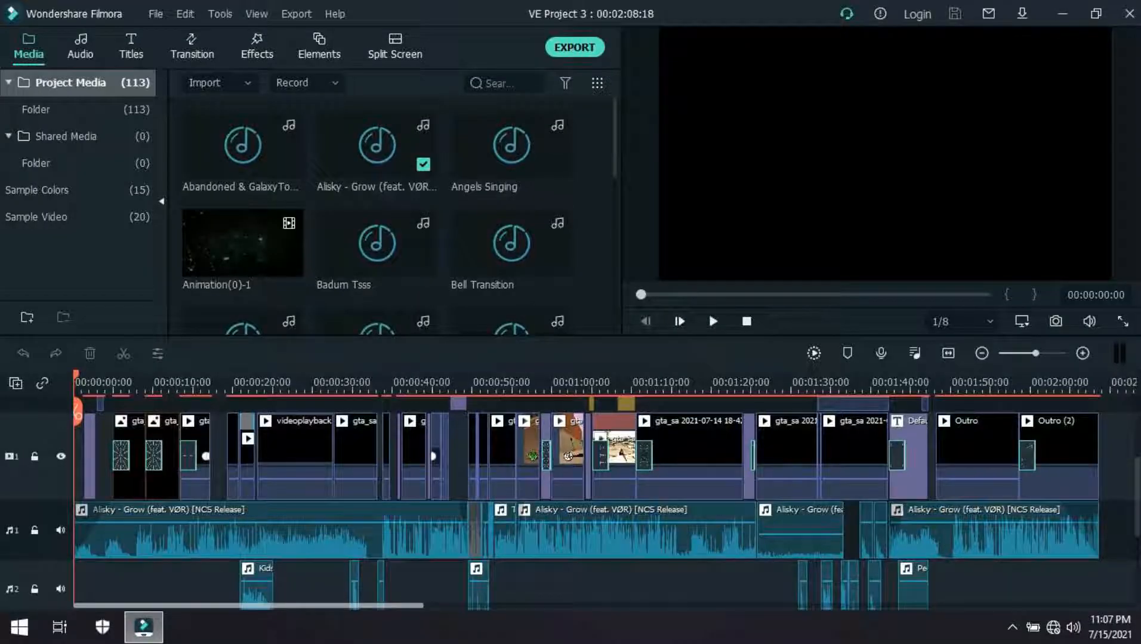
scroll("right", 3)
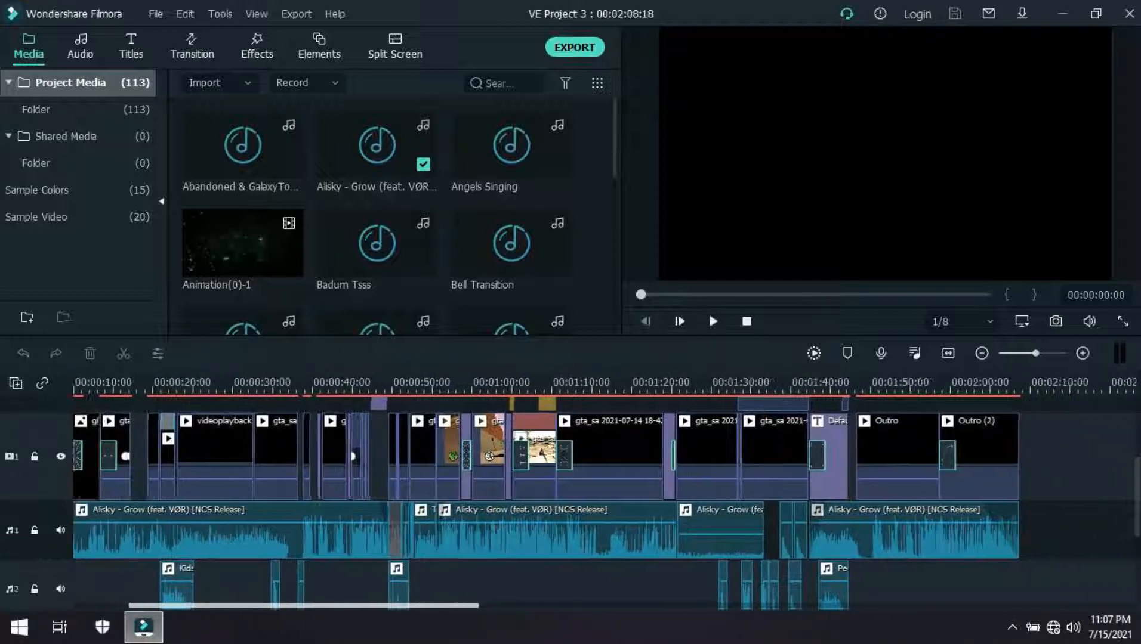
scroll("left", 3)
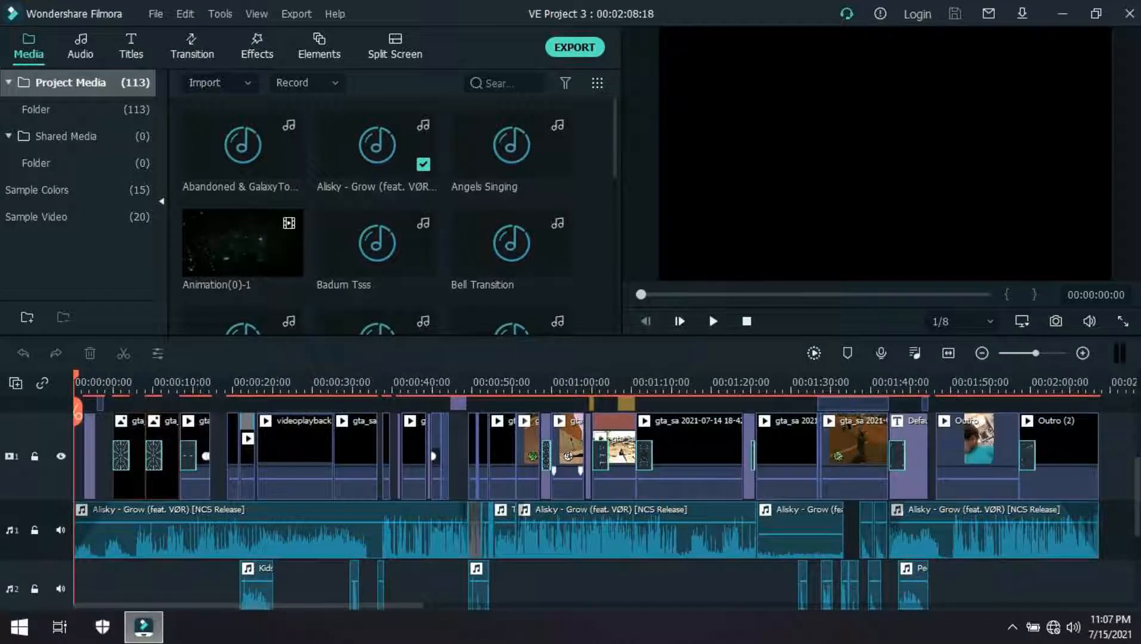